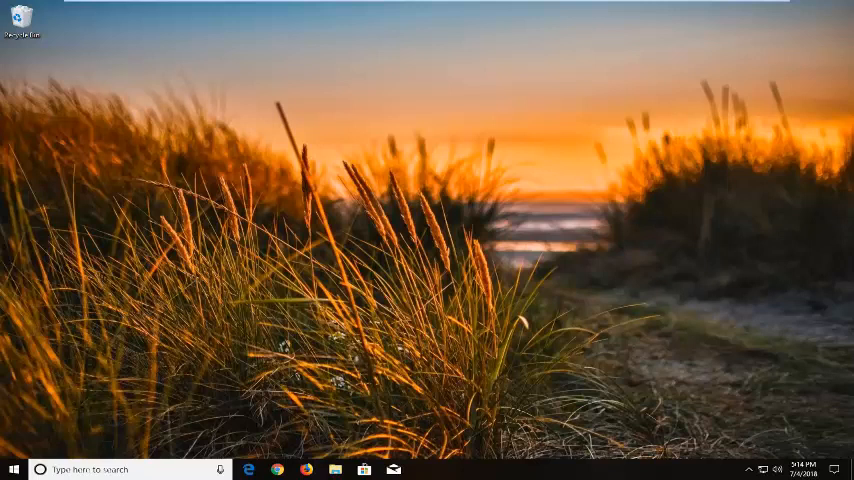
mouse_move(258, 368)
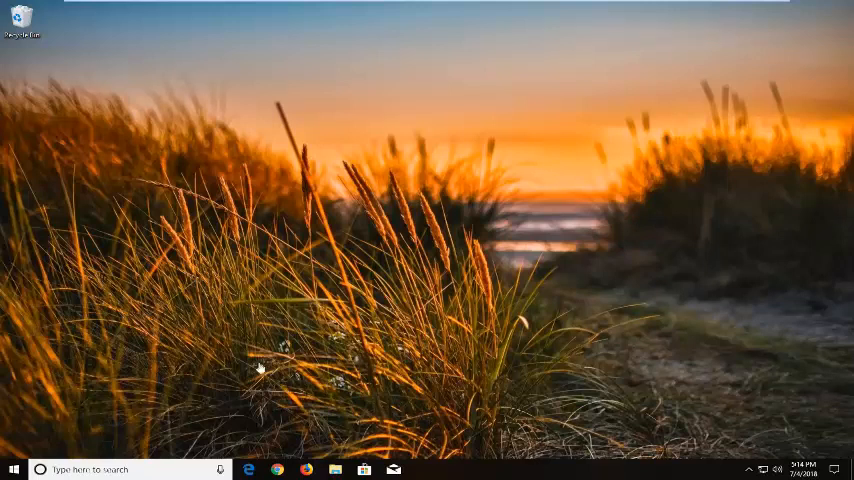
mouse_move(464, 412)
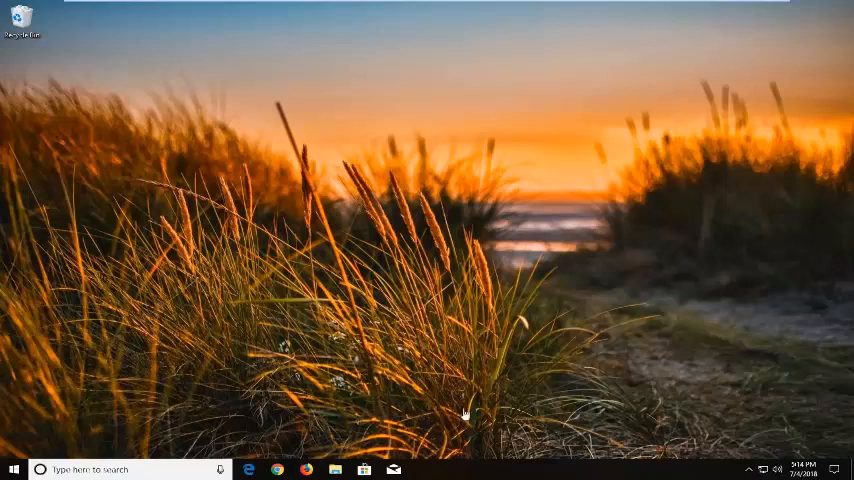
mouse_move(490, 368)
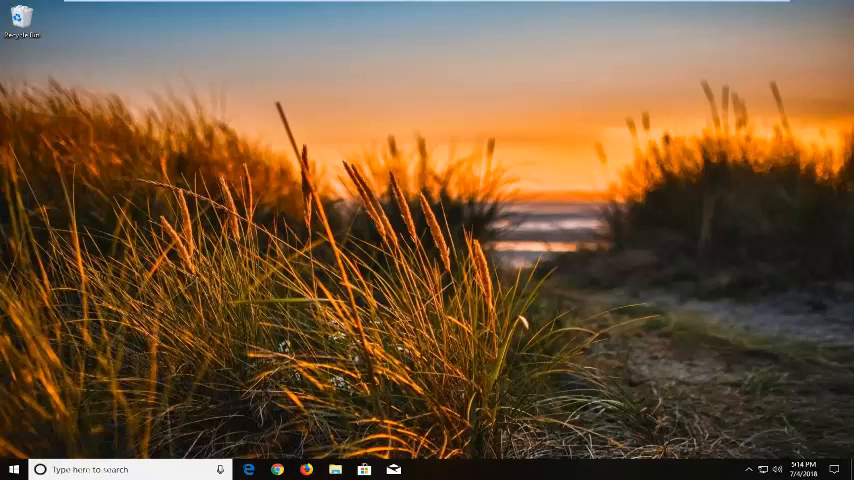
Launch File Explorer from the Start search for 'file explorer', landing on Quick access
click(14, 468)
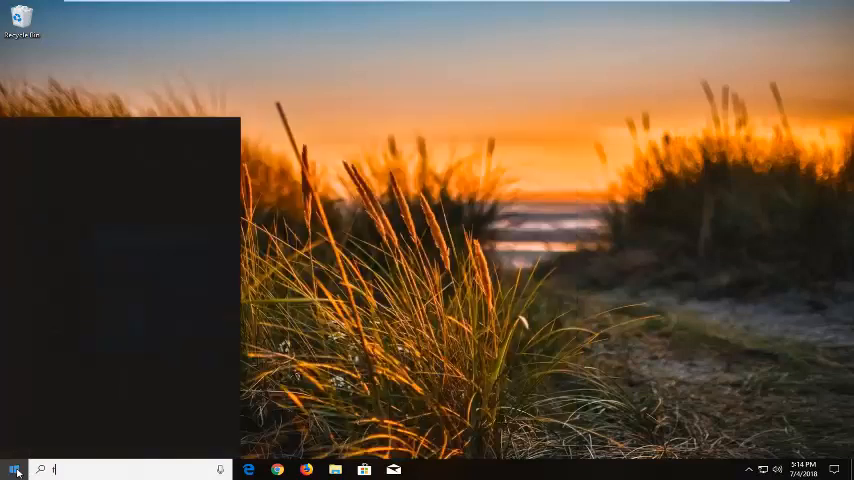
text(file explorer)
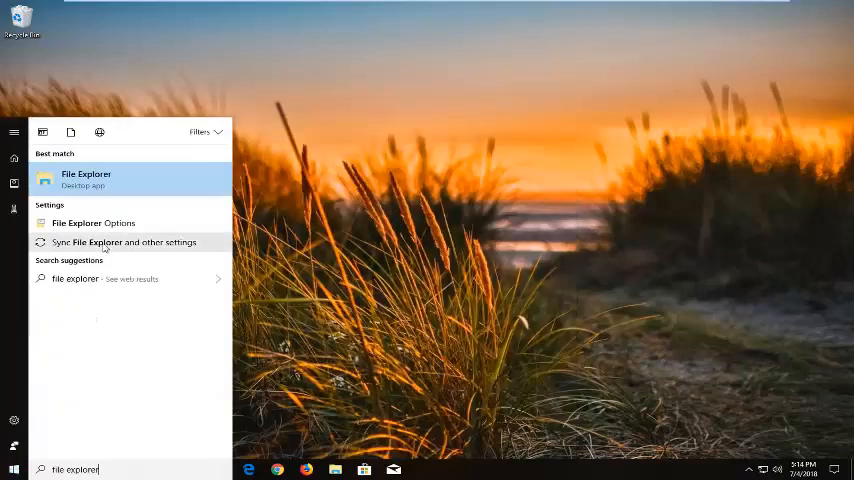
click(86, 178)
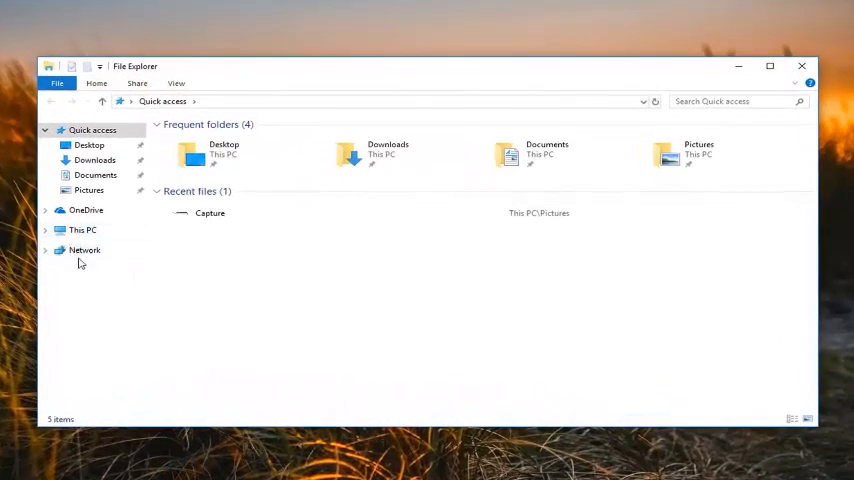
Switch to This PC listing folders, Local Disk and DVD drive, then bring up Start
click(84, 230)
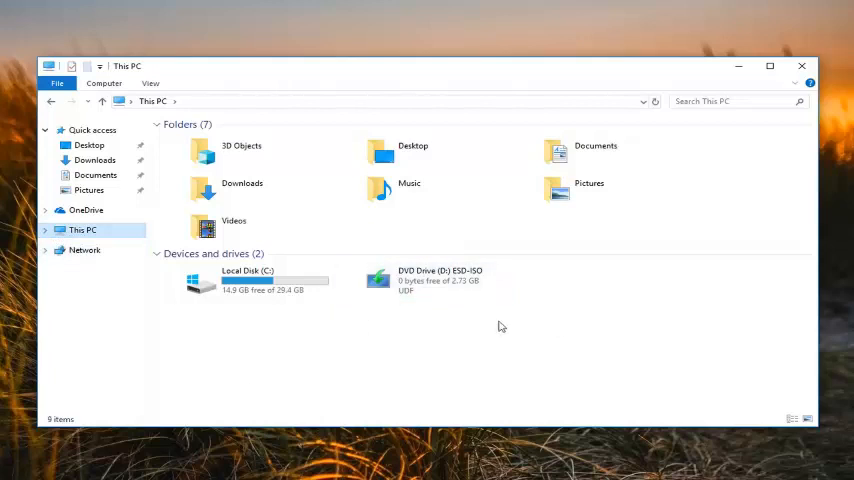
mouse_move(536, 336)
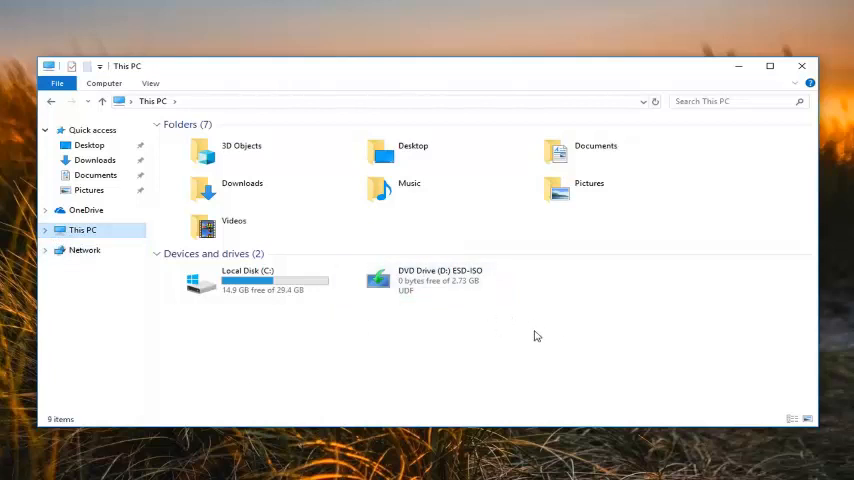
mouse_move(530, 328)
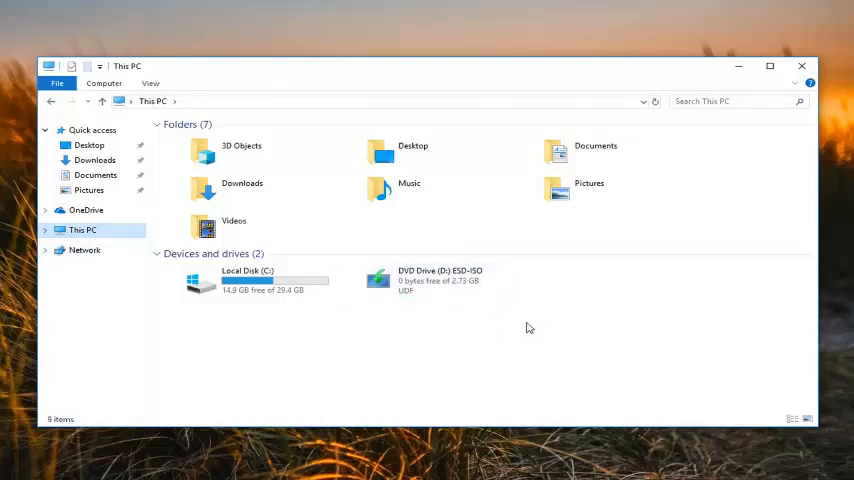
click(12, 468)
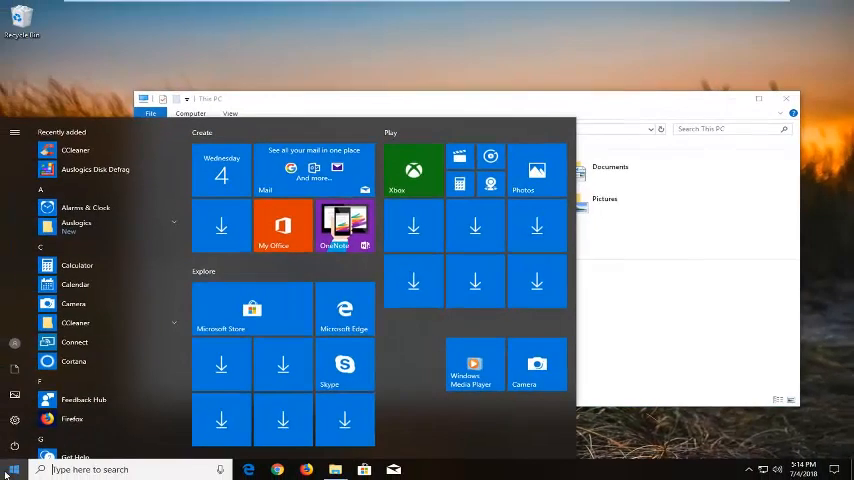
Search Start for 'capture', dismiss the results, and close File Explorer to the desktop
text(capture)
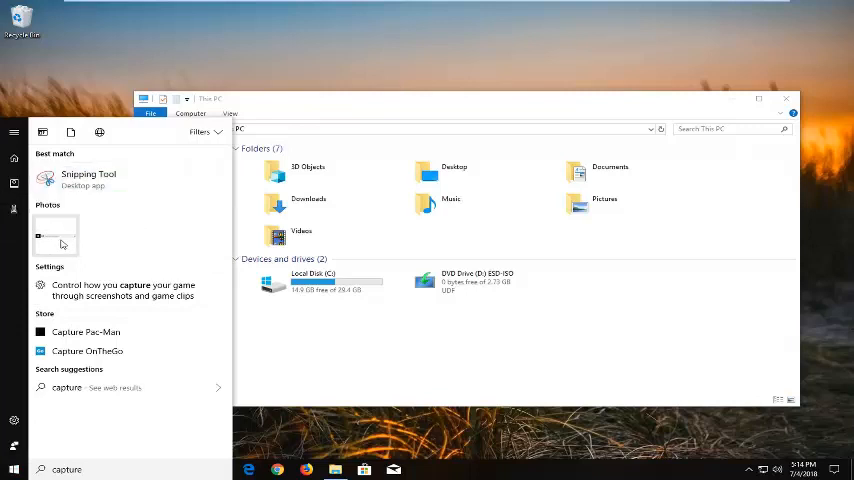
click(56, 236)
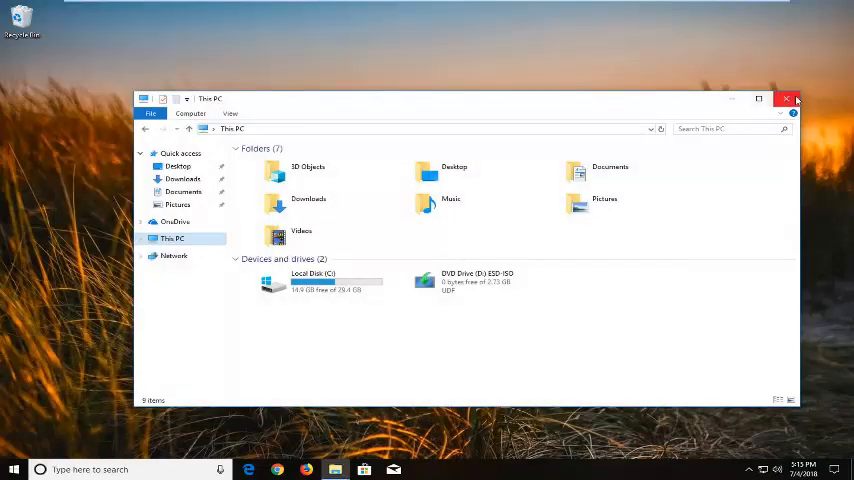
click(788, 100)
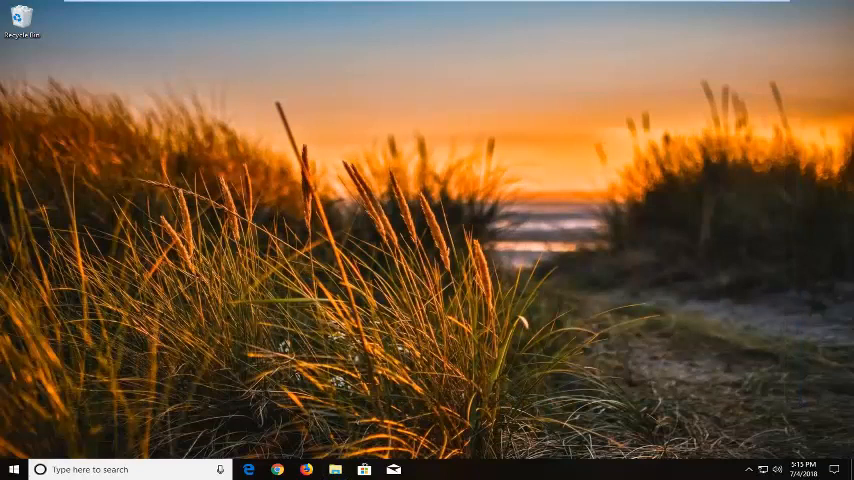